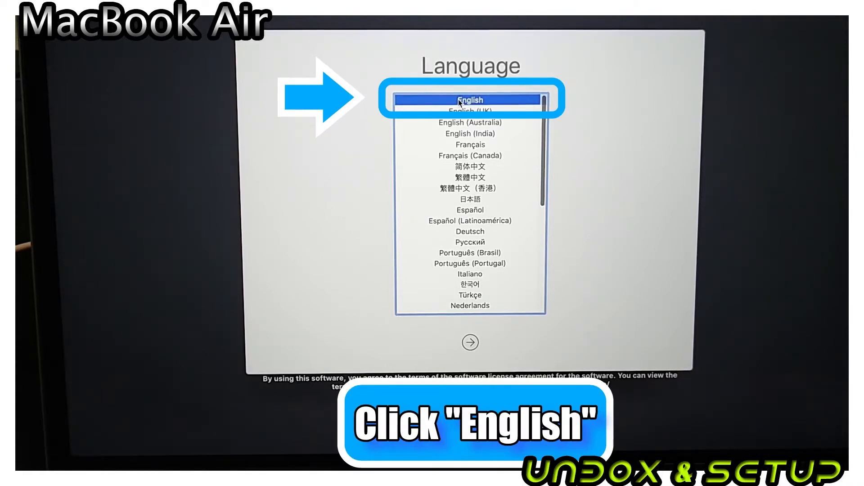
- Pick English from the language list, then continue with Canada as the country
left_click(469, 100)
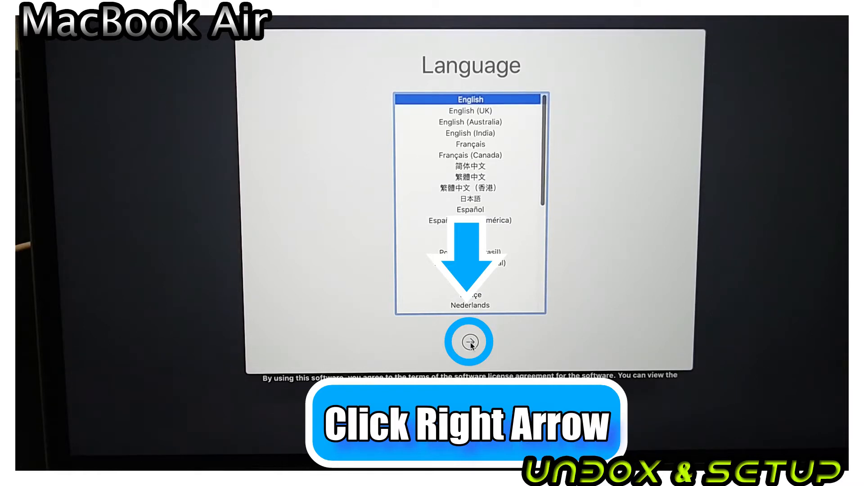
left_click(469, 342)
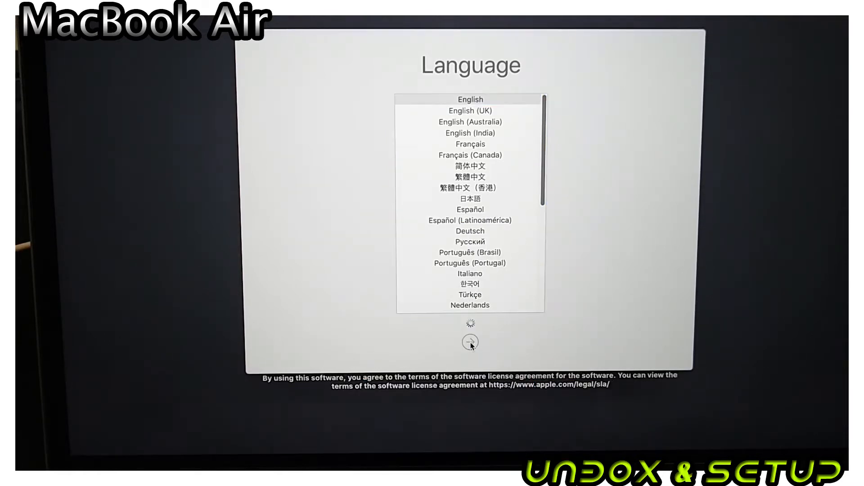
left_click(470, 342)
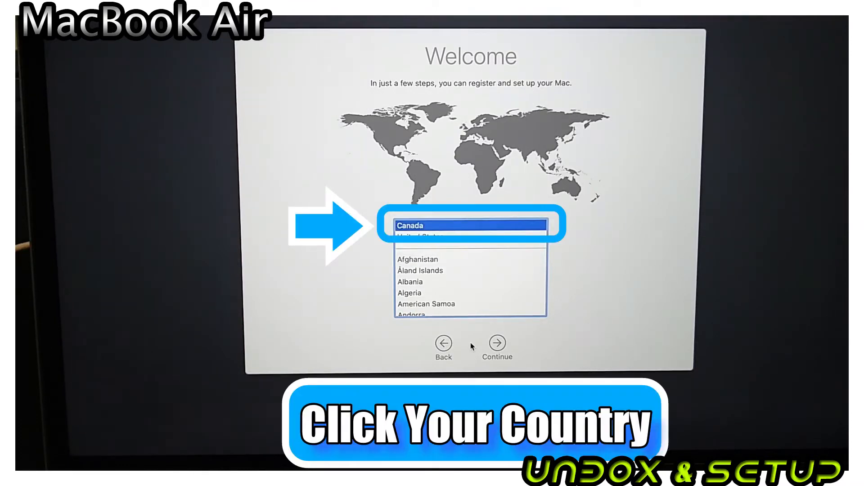
mouse_move(537, 339)
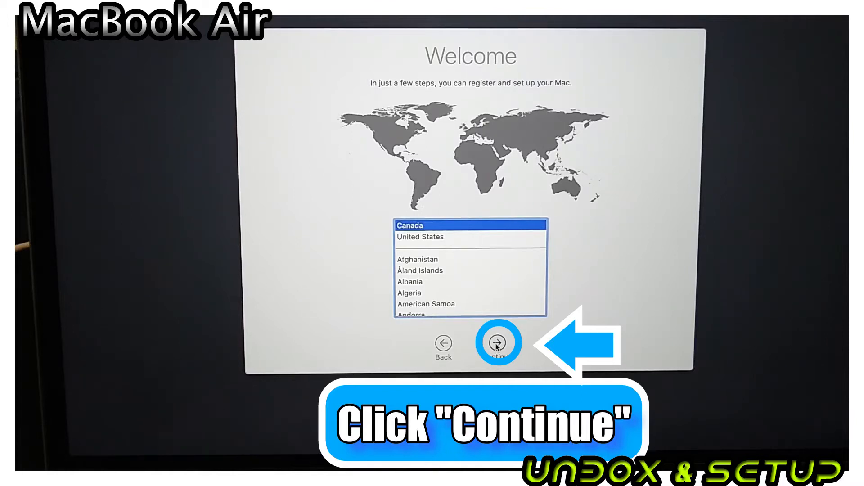
left_click(497, 342)
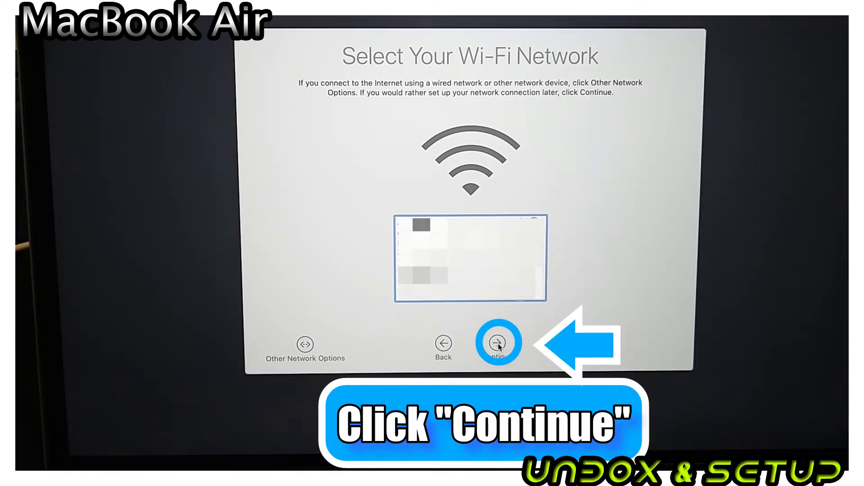
- Continue without joining any Wi-Fi network and confirm proceeding with no internet connection
left_click(497, 345)
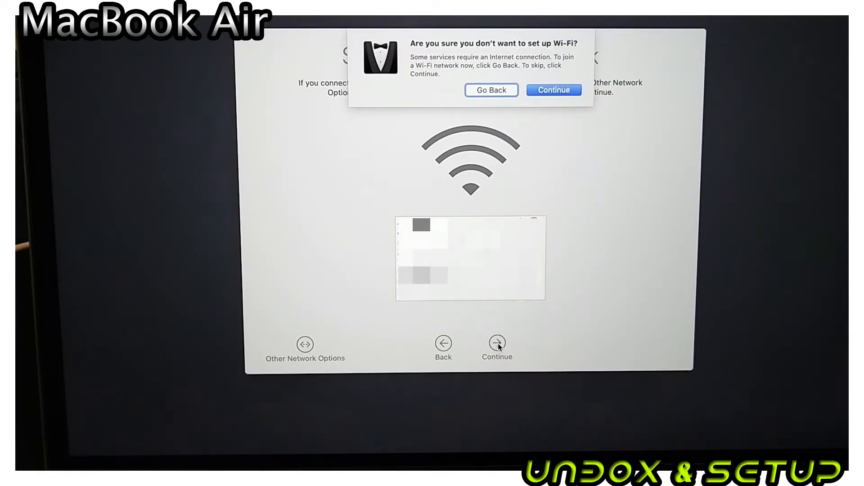
mouse_move(584, 201)
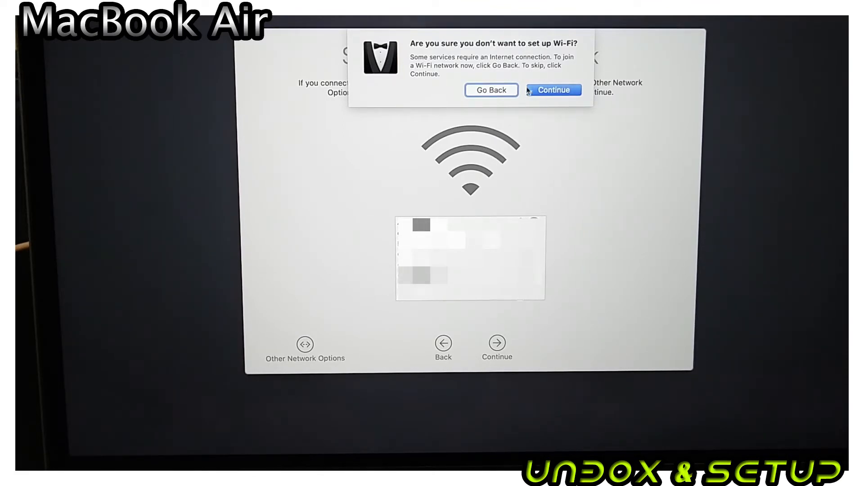
mouse_move(561, 100)
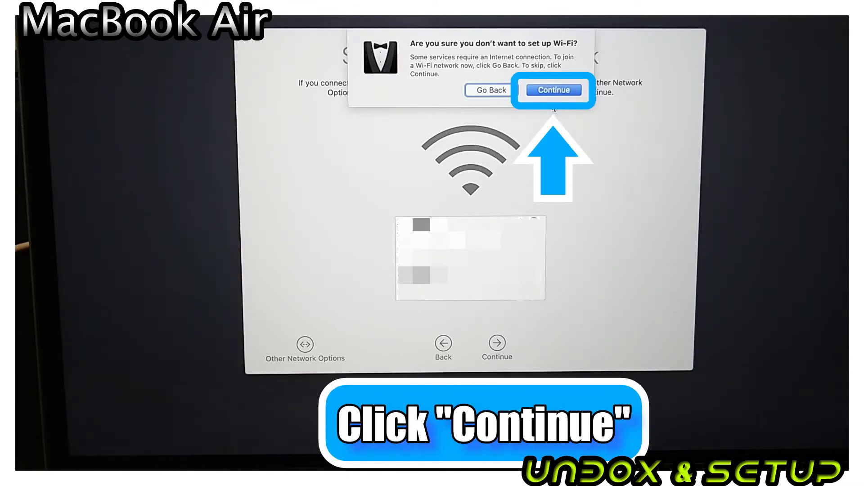
left_click(553, 90)
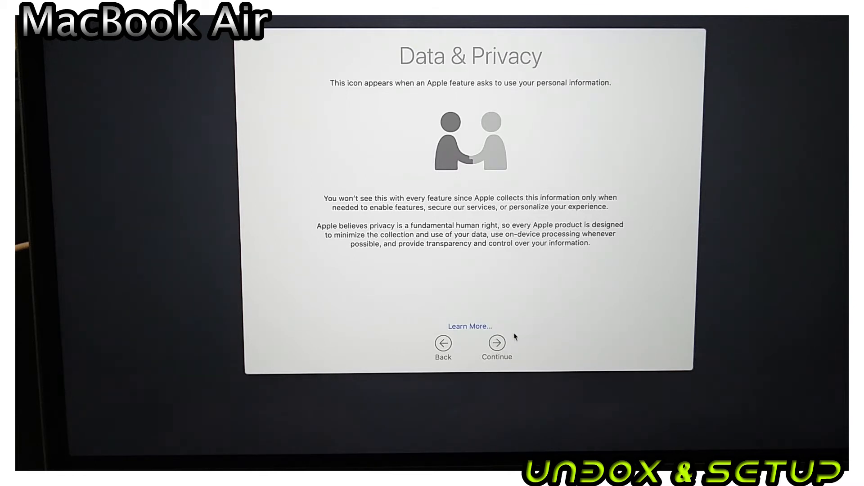
mouse_move(528, 346)
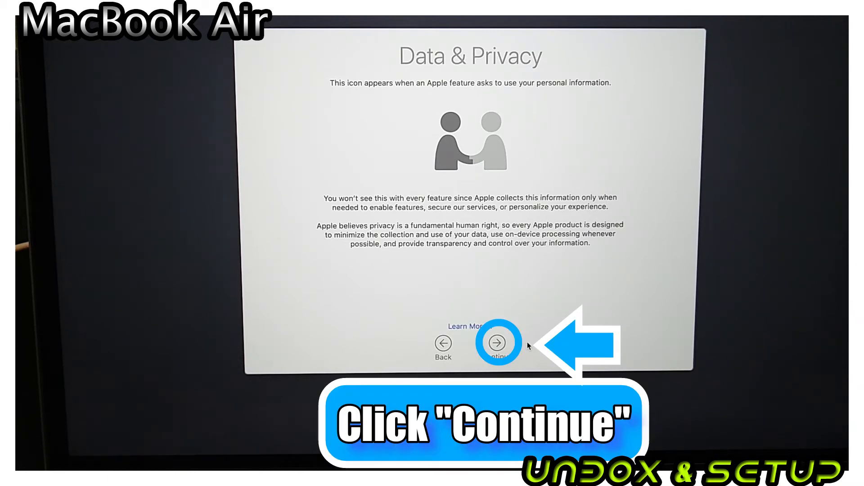
mouse_move(502, 339)
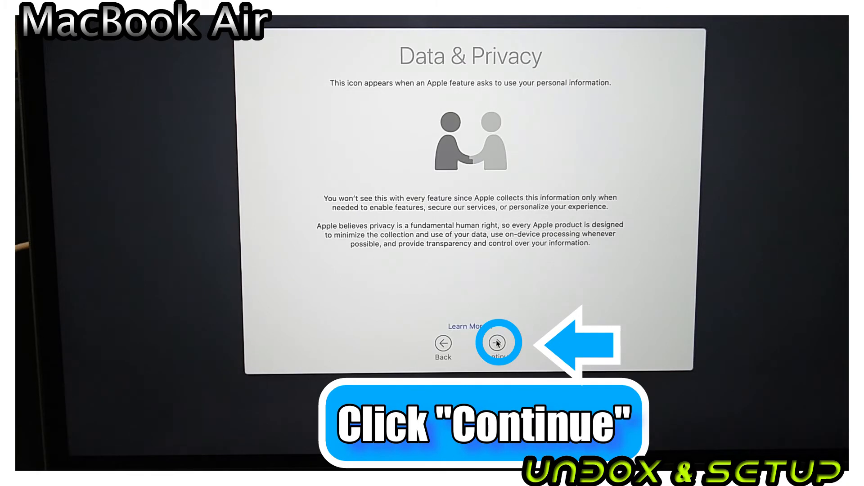
- Pass the Data & Privacy notice and choose 'Don't transfer any information now'
left_click(496, 343)
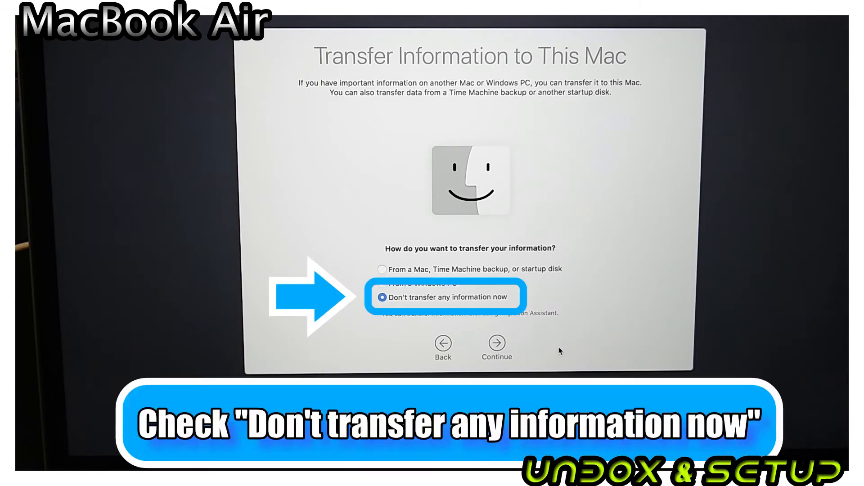
mouse_move(548, 349)
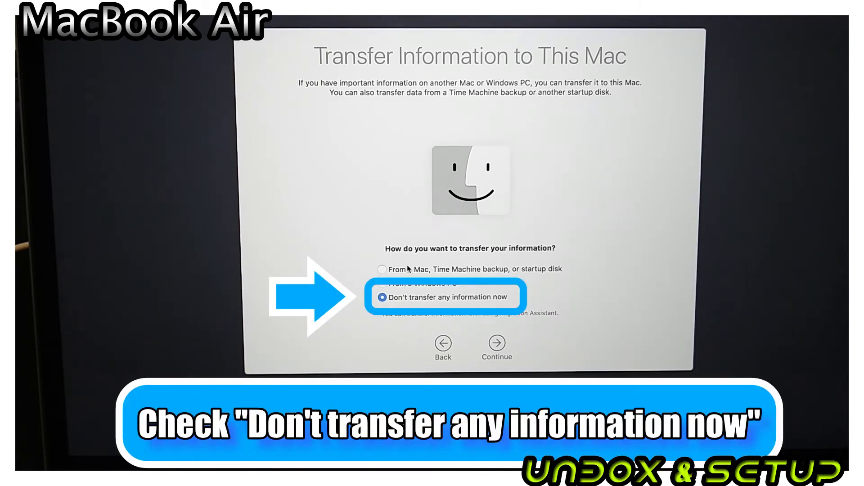
left_click(381, 297)
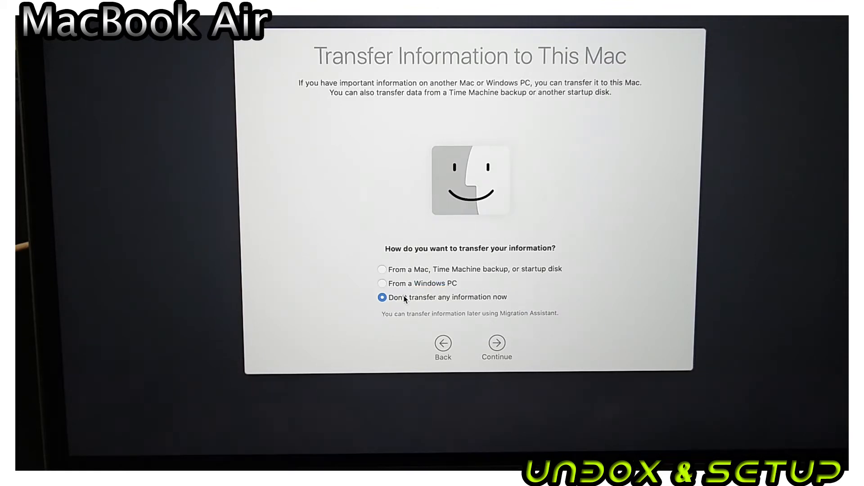
left_click(496, 342)
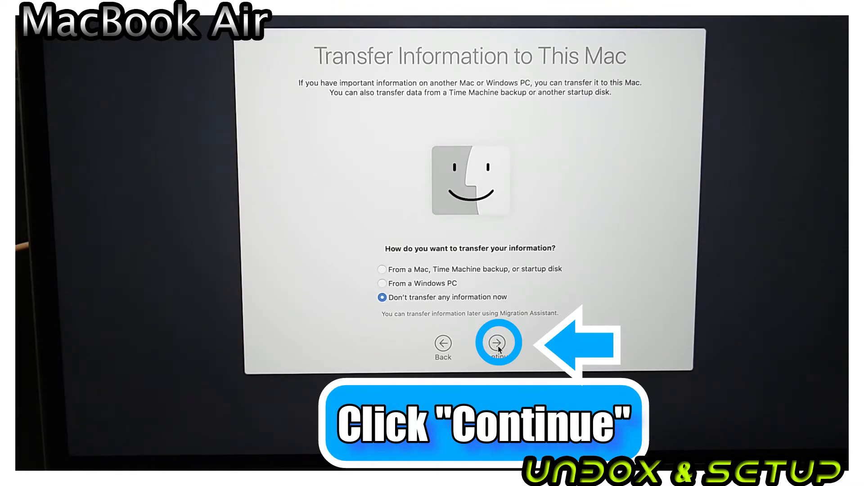
left_click(495, 342)
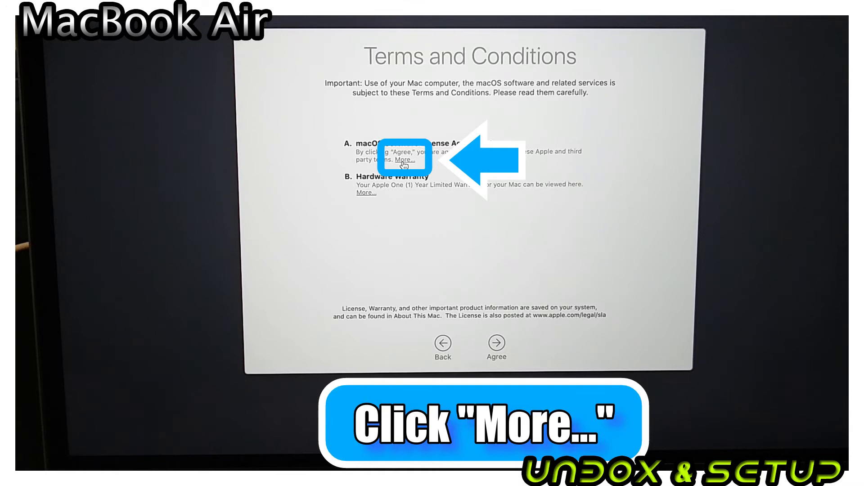
- Show the full macOS Software License Agreement, then Agree and confirm in the sheet
left_click(404, 159)
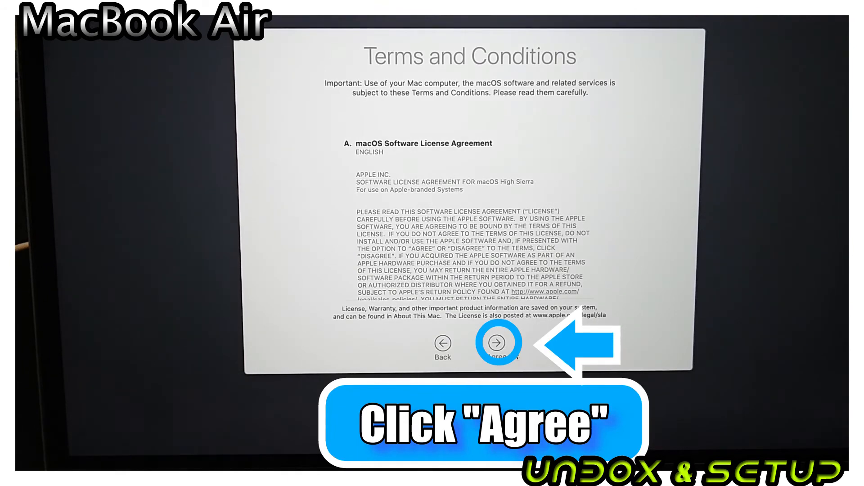
left_click(496, 343)
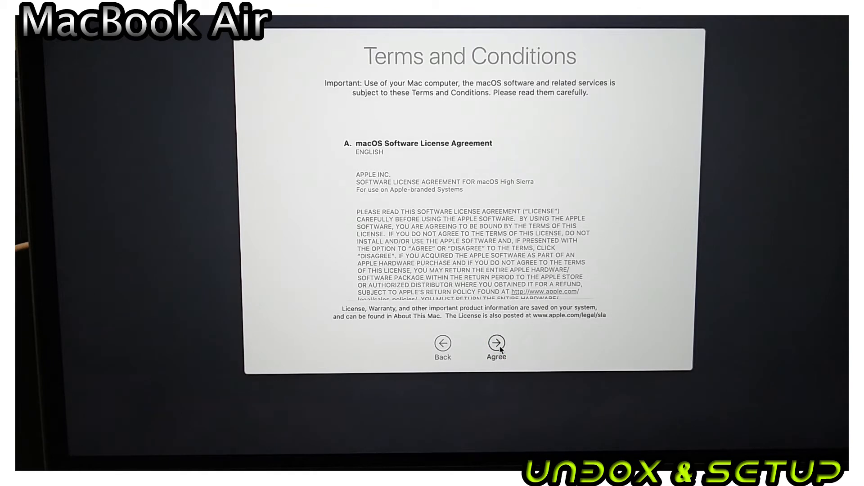
left_click(495, 343)
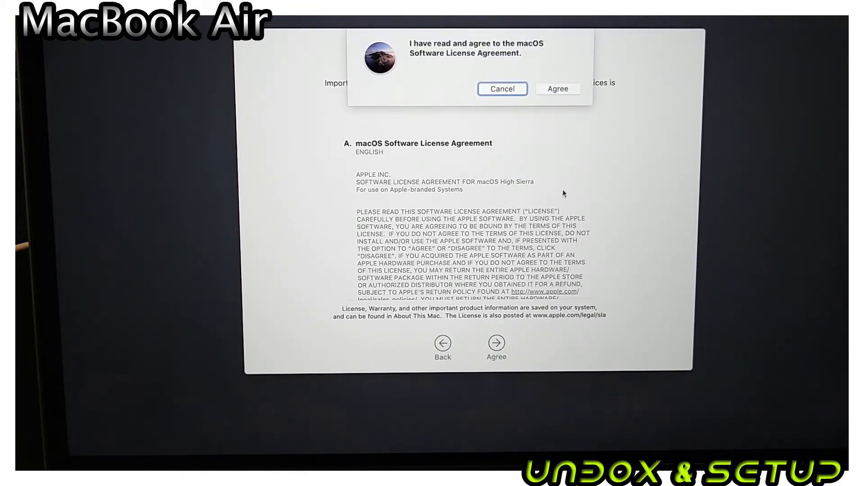
left_click(558, 89)
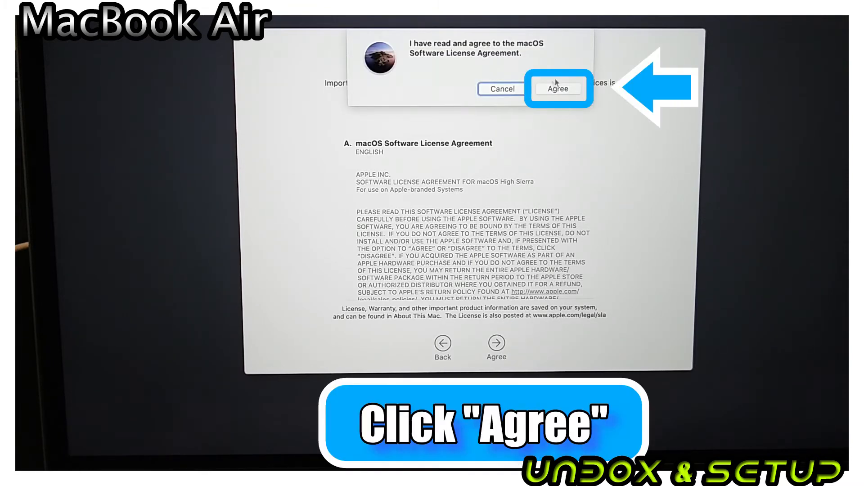
mouse_move(558, 91)
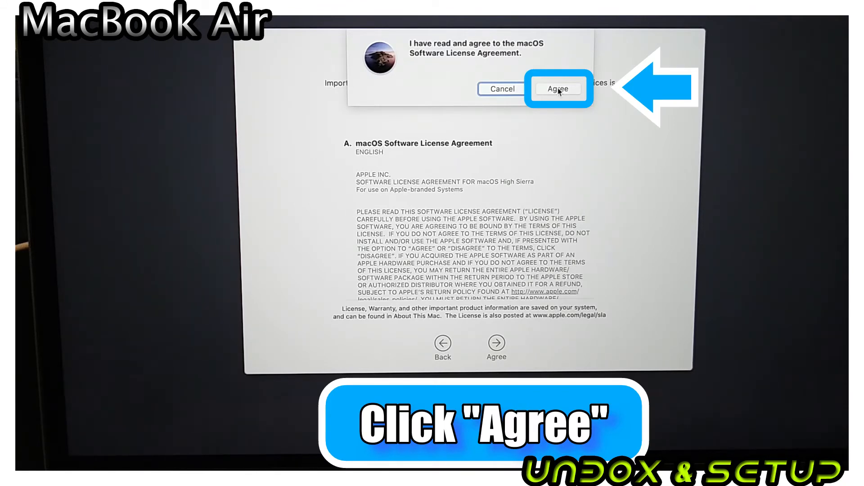
left_click(558, 89)
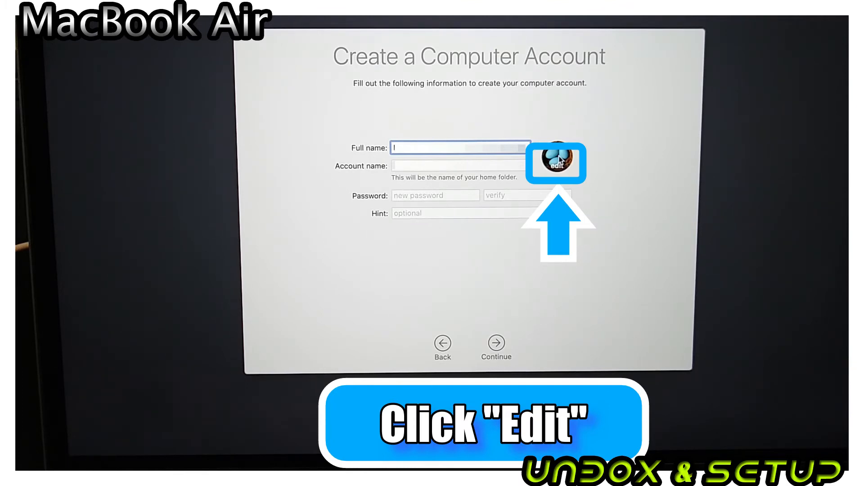
- Set the account picture to the Earth image from the Defaults pictures
left_click(557, 163)
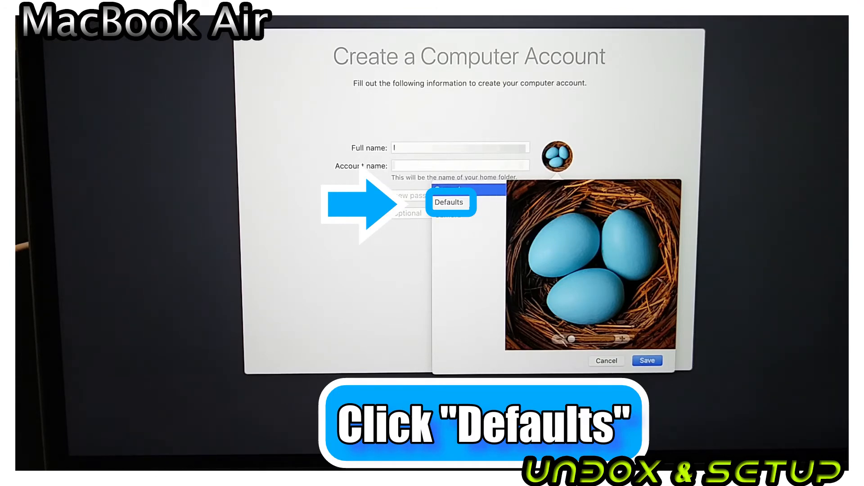
left_click(449, 202)
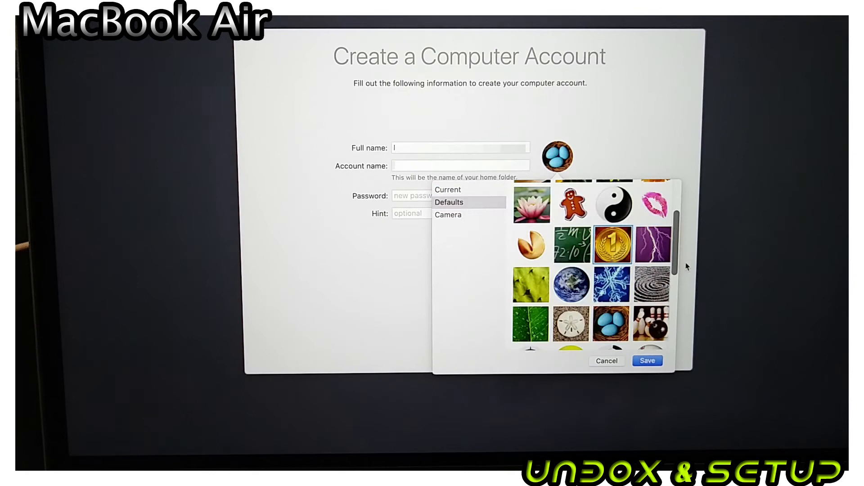
left_click(571, 282)
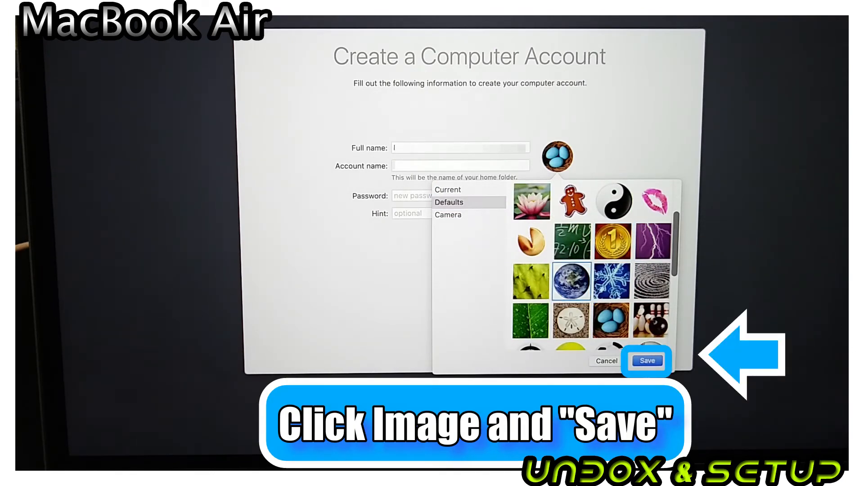
left_click(646, 361)
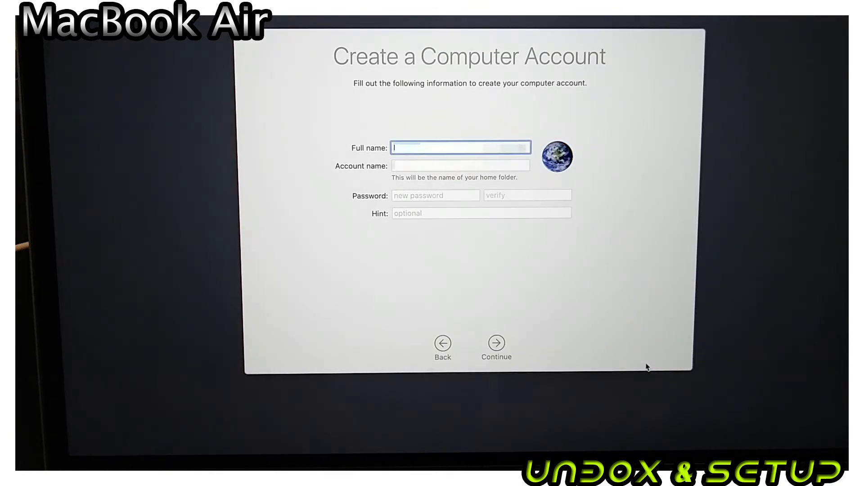
- Enter full name, account name, password, verification and hint, and continue to Express Set Up
left_click(435, 194)
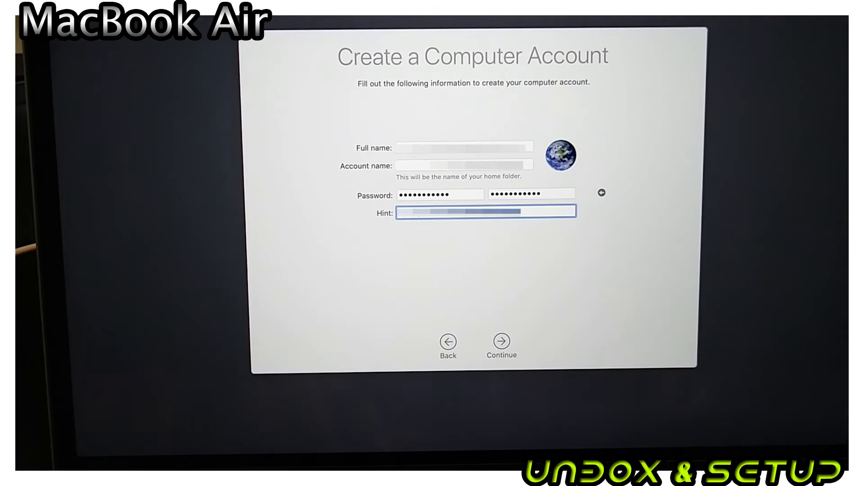
left_click(501, 342)
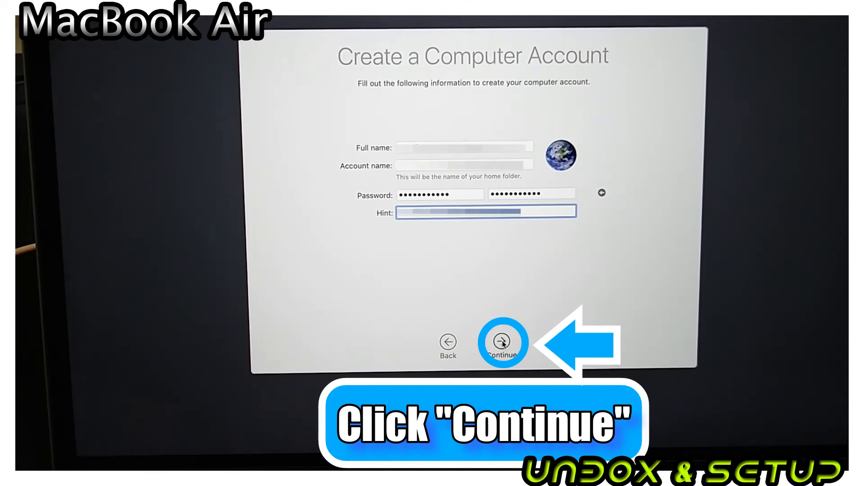
left_click(502, 342)
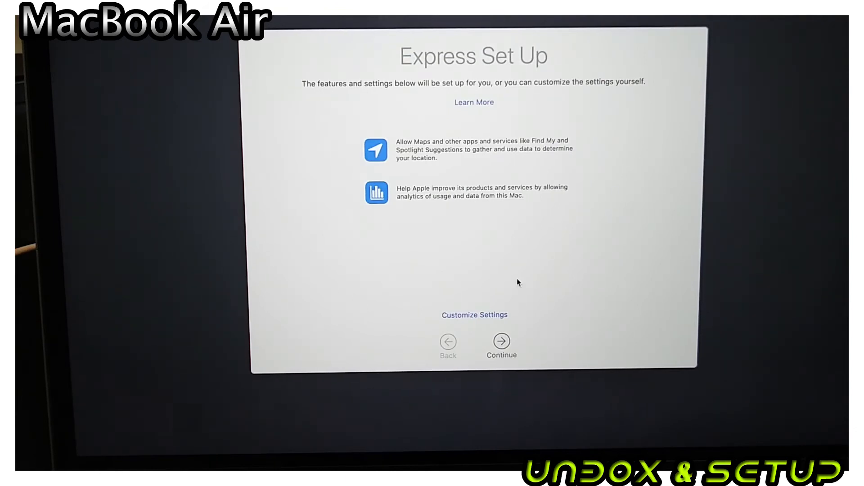
- Continue through Express Set Up and Analytics with crash and usage sharing left unchecked
left_click(500, 341)
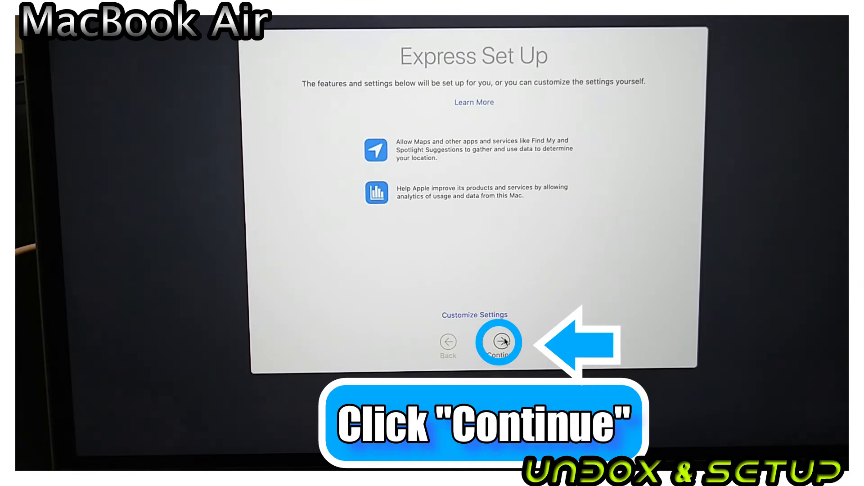
left_click(499, 342)
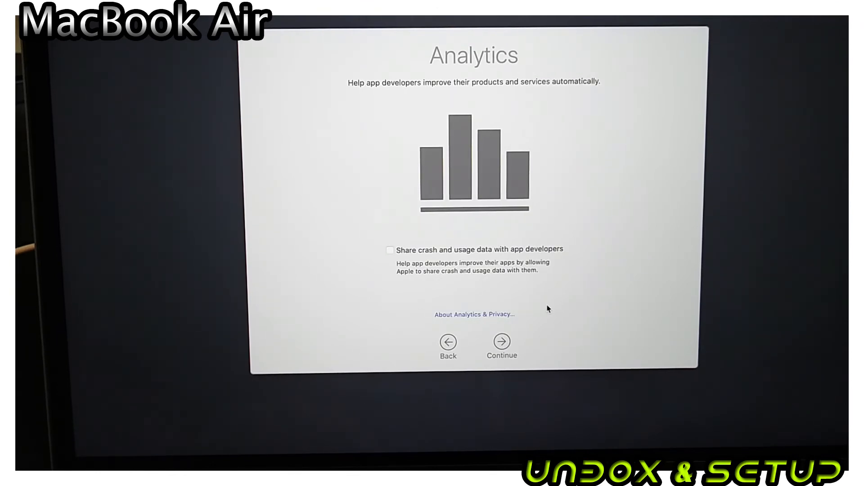
left_click(501, 342)
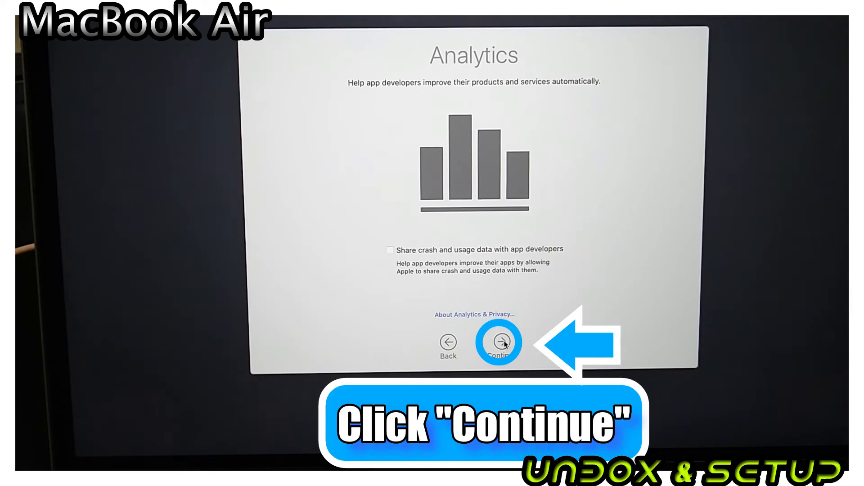
left_click(499, 341)
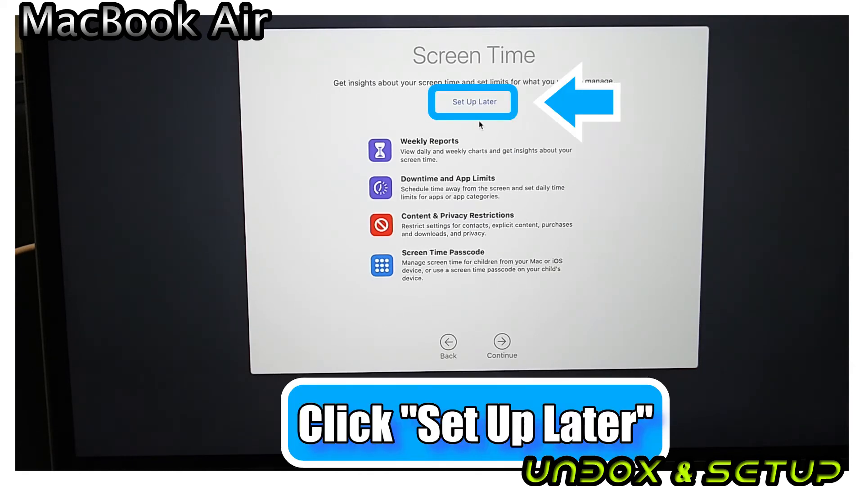
- Choose Set Up Later for Screen Time and continue with Enable Ask Siri checked
left_click(473, 102)
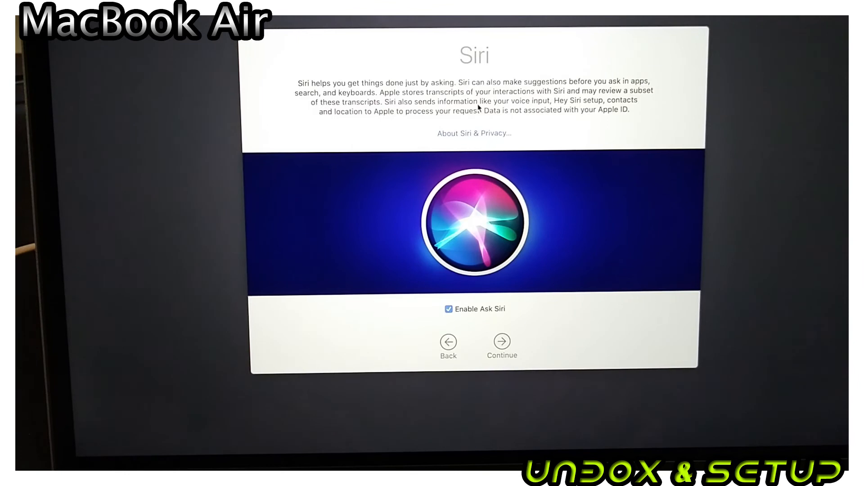
mouse_move(526, 283)
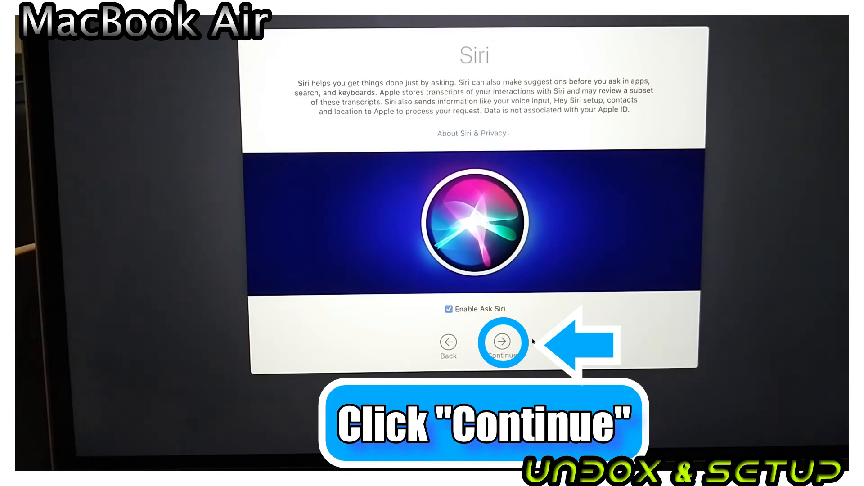
left_click(503, 343)
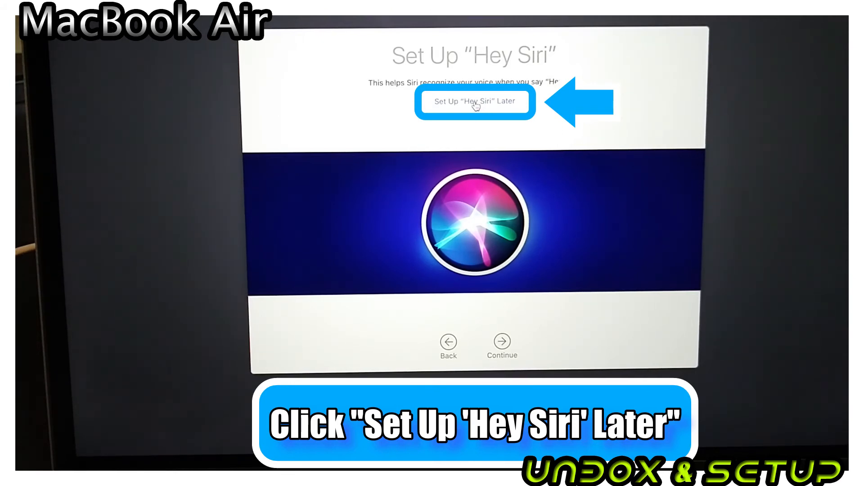
- Set up 'Hey Siri' later and choose Not Now for improving Siri & Dictation
left_click(474, 101)
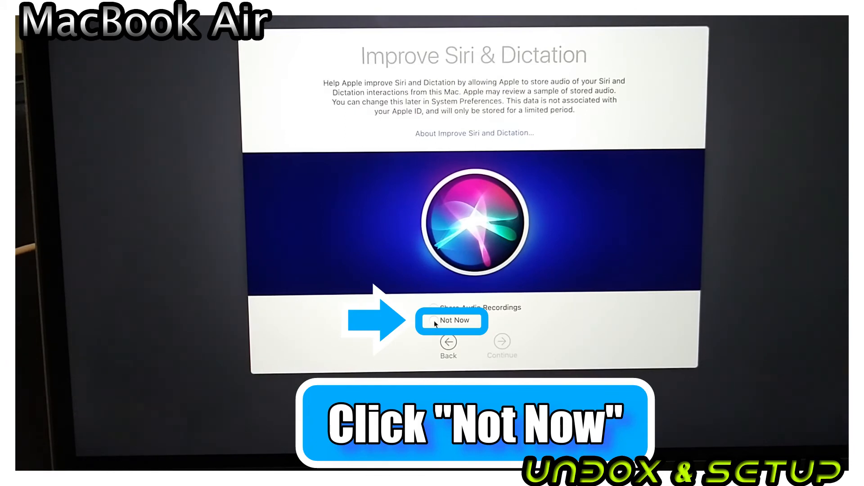
left_click(450, 320)
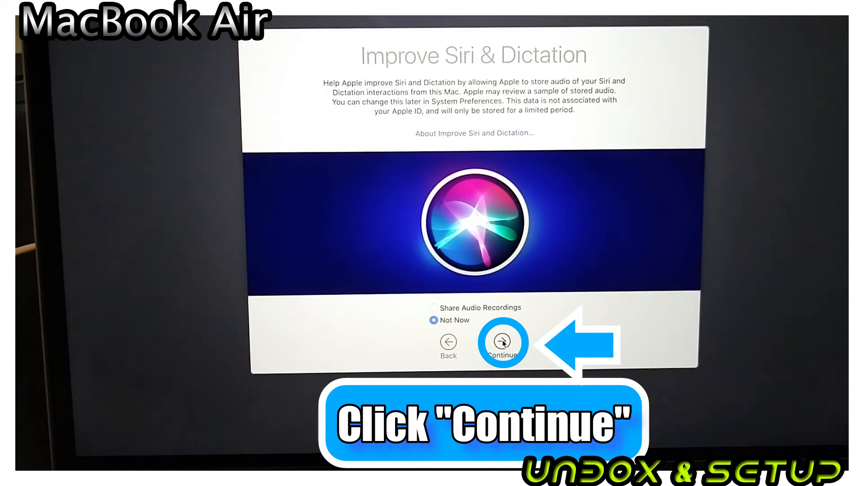
left_click(502, 342)
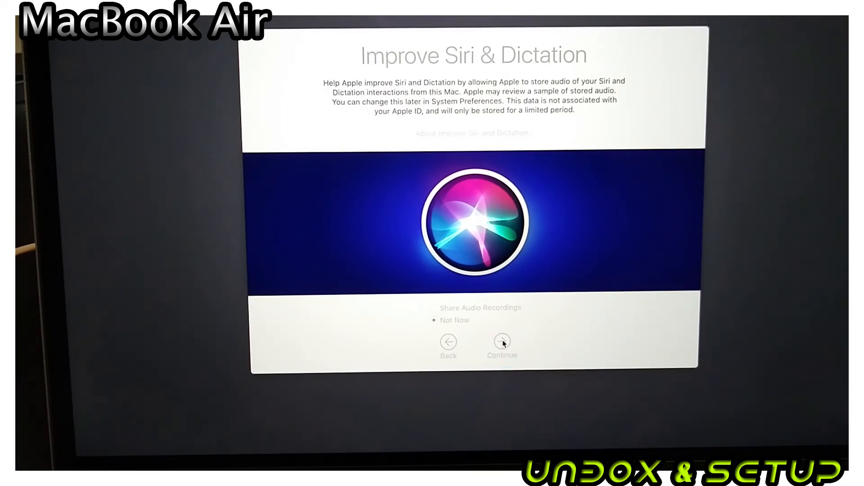
left_click(503, 341)
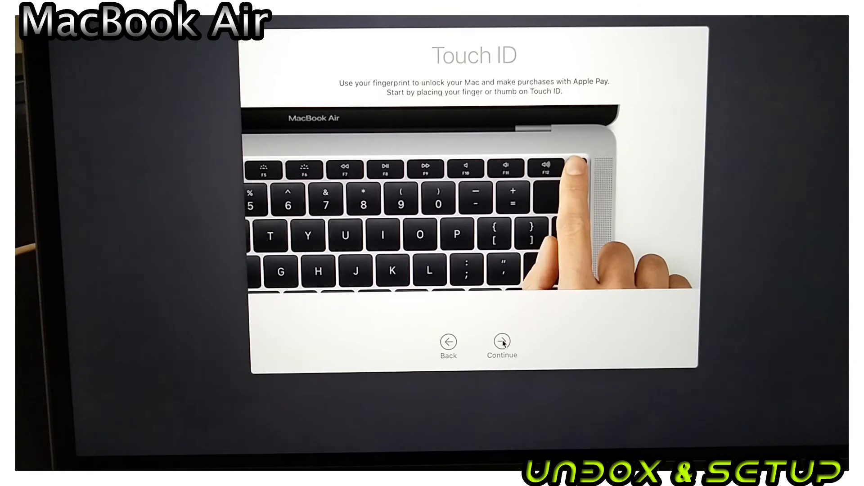
mouse_move(510, 325)
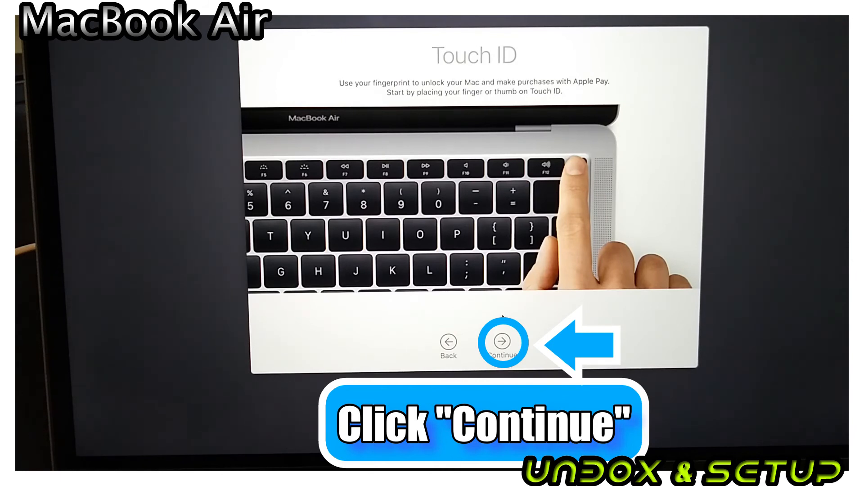
- Choose Set Up Touch ID Later and confirm skipping fingerprint enrollment
left_click(502, 342)
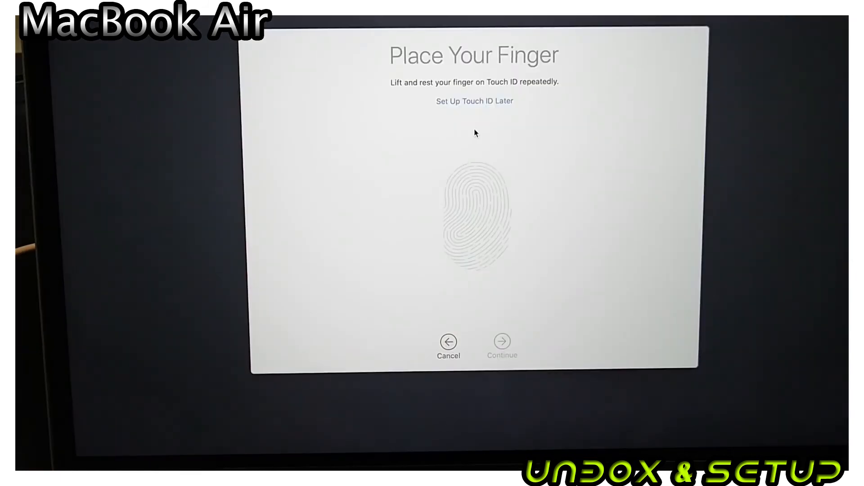
left_click(474, 101)
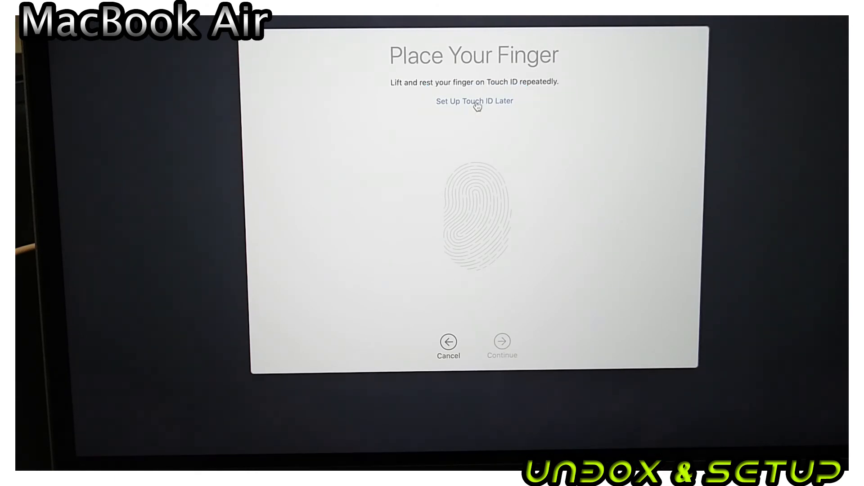
left_click(474, 101)
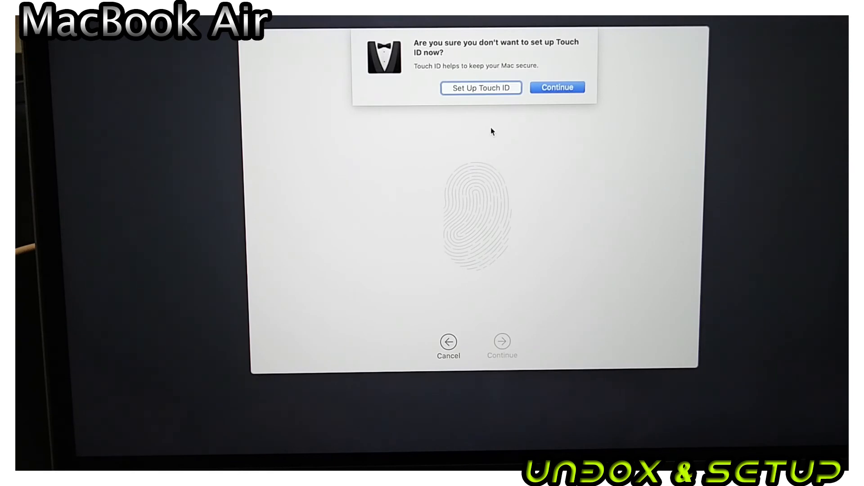
left_click(556, 87)
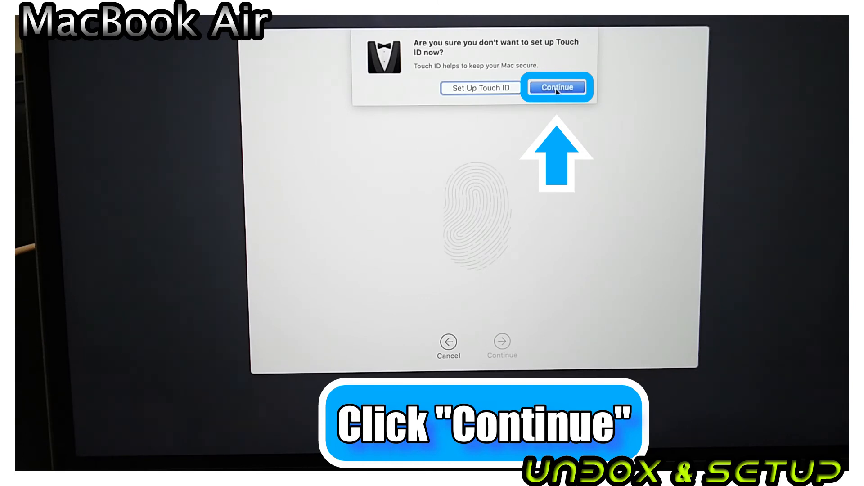
left_click(556, 86)
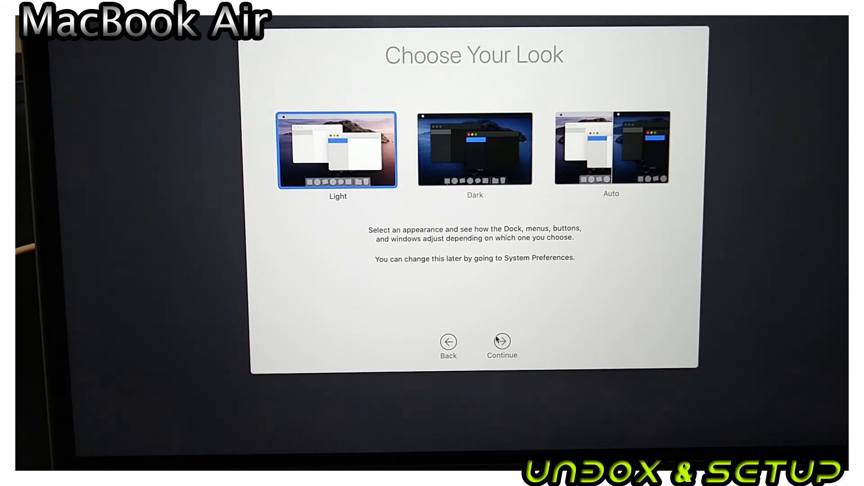
mouse_move(501, 323)
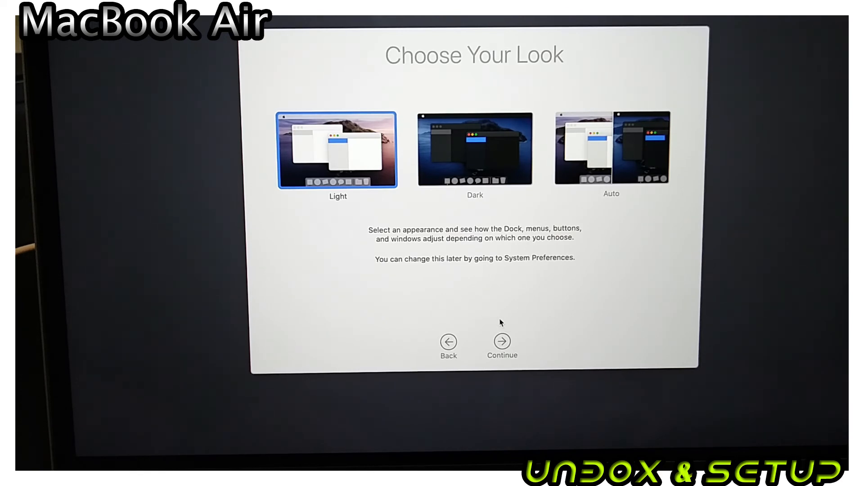
- Confirm skipping Touch ID and continue with the Light appearance
left_click(502, 342)
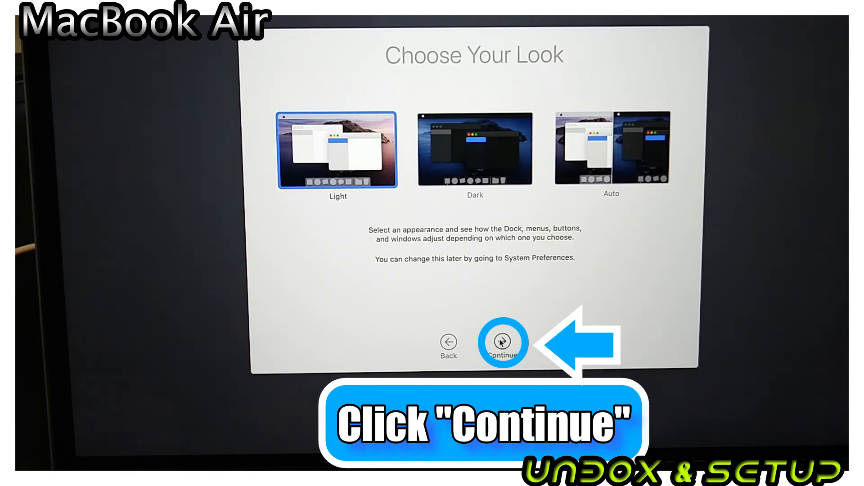
left_click(503, 342)
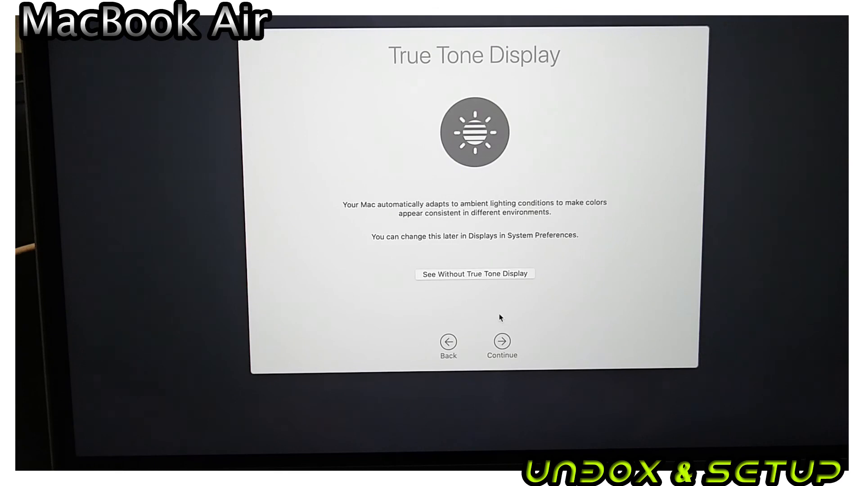
- Leave True Tone enabled and continue to the Setting Up Your Mac screen
left_click(501, 342)
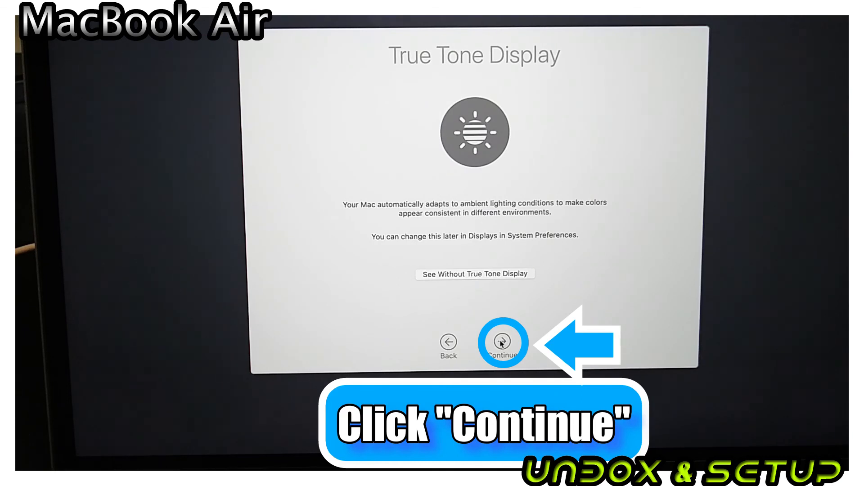
left_click(503, 342)
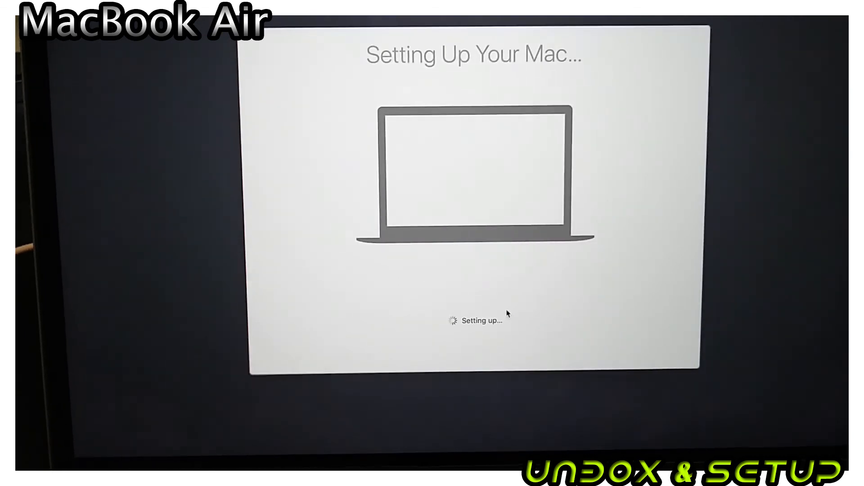